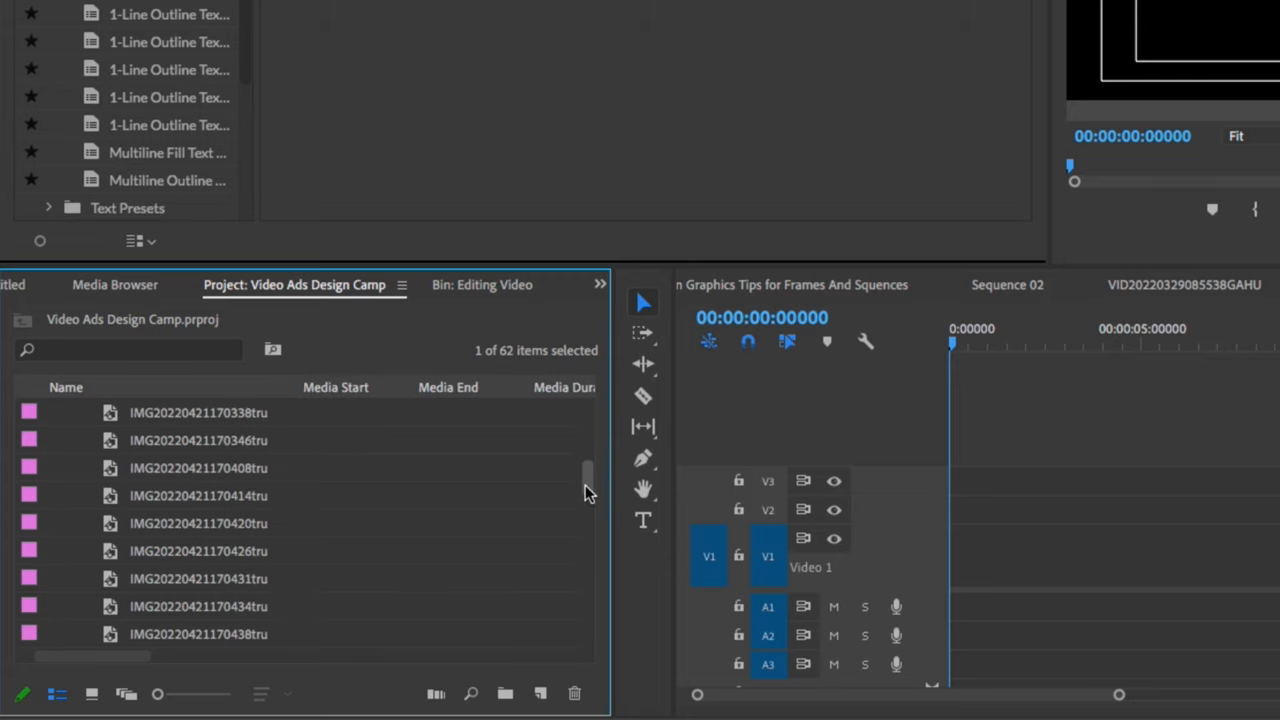
# Place the 48 IMG stills end to end on the V1 track of Sequence 02.
pyautogui.moveTo(588, 480); pyautogui.dragTo(588, 600)
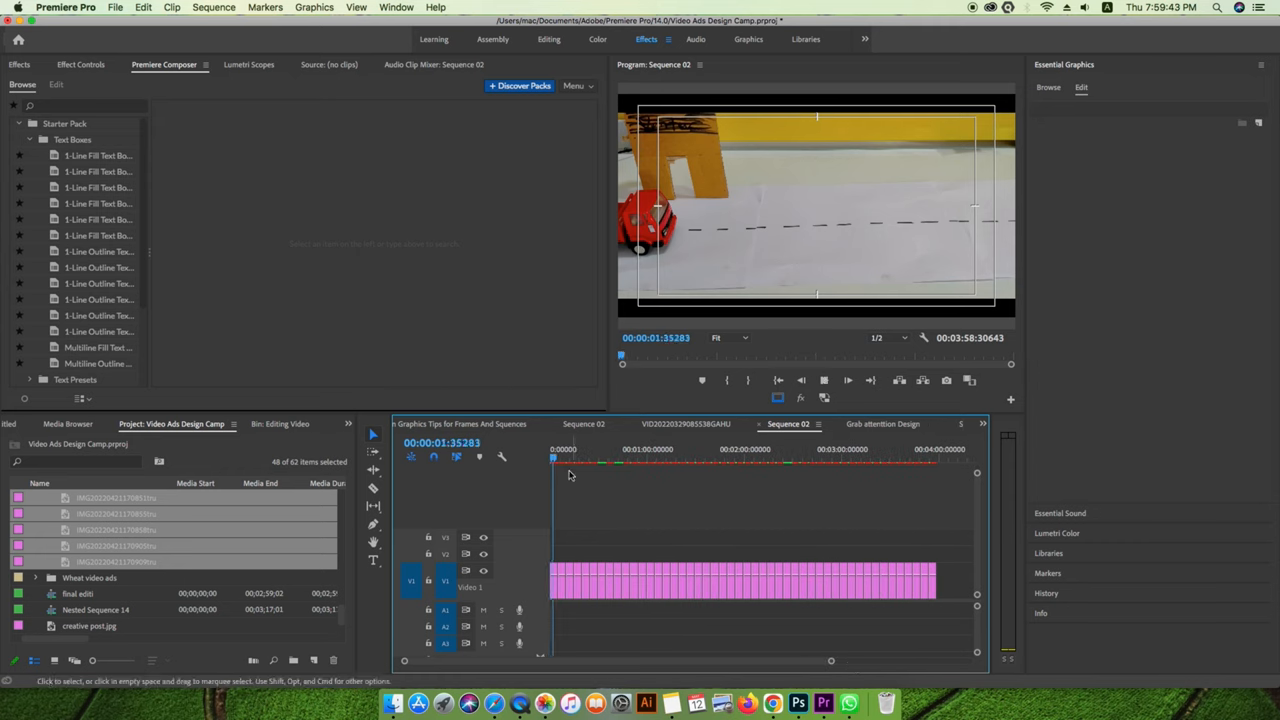
# Select all the stills and give them a 29-frame duration via Clip > Speed/Duration.
pyautogui.click(595, 460)
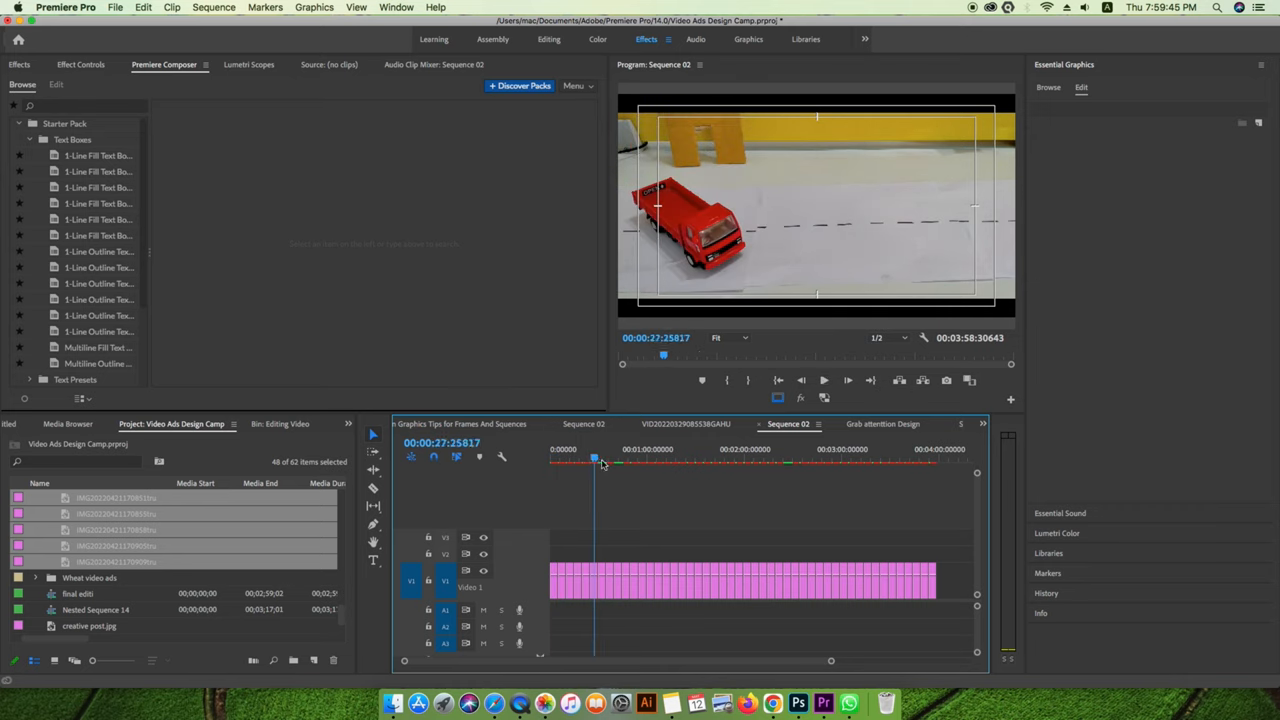
pyautogui.press('cmd+s')
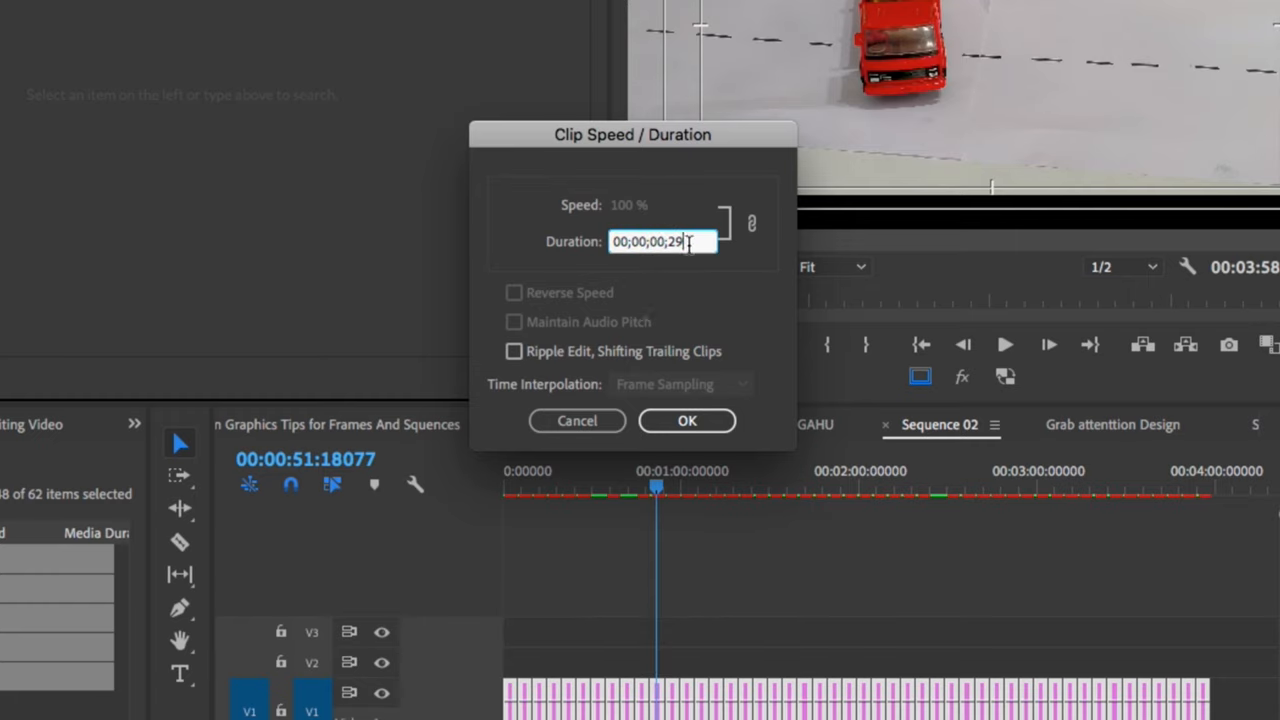
pyautogui.press('Backspace')
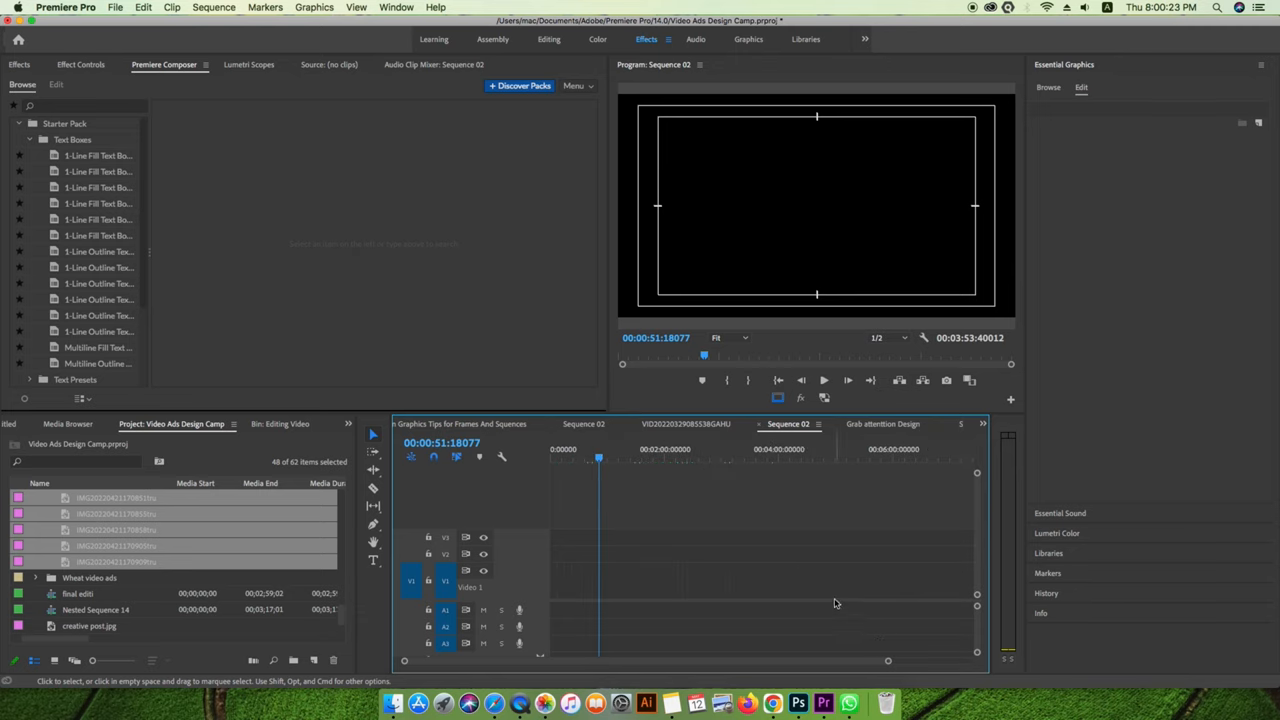
# Close the gaps so the stills pack into an eight-second clip via Sequence > Close Gap.
pyautogui.click(228, 9)
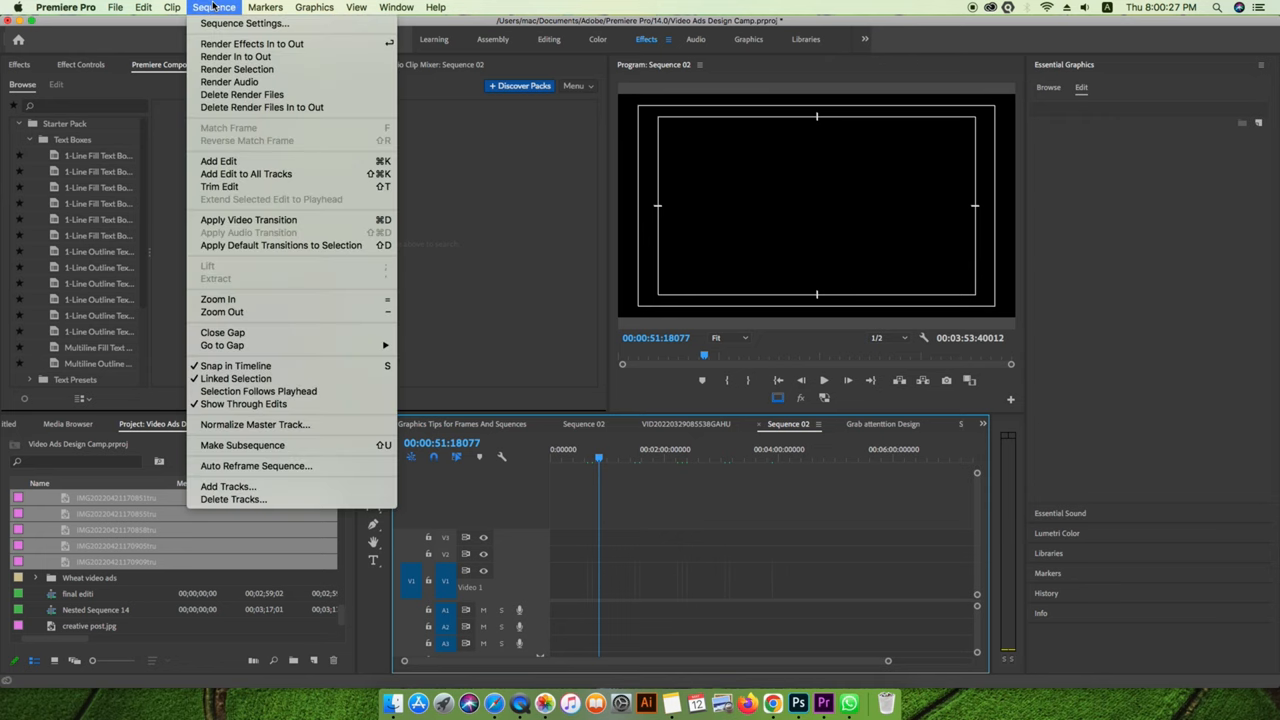
pyautogui.moveTo(222, 332)
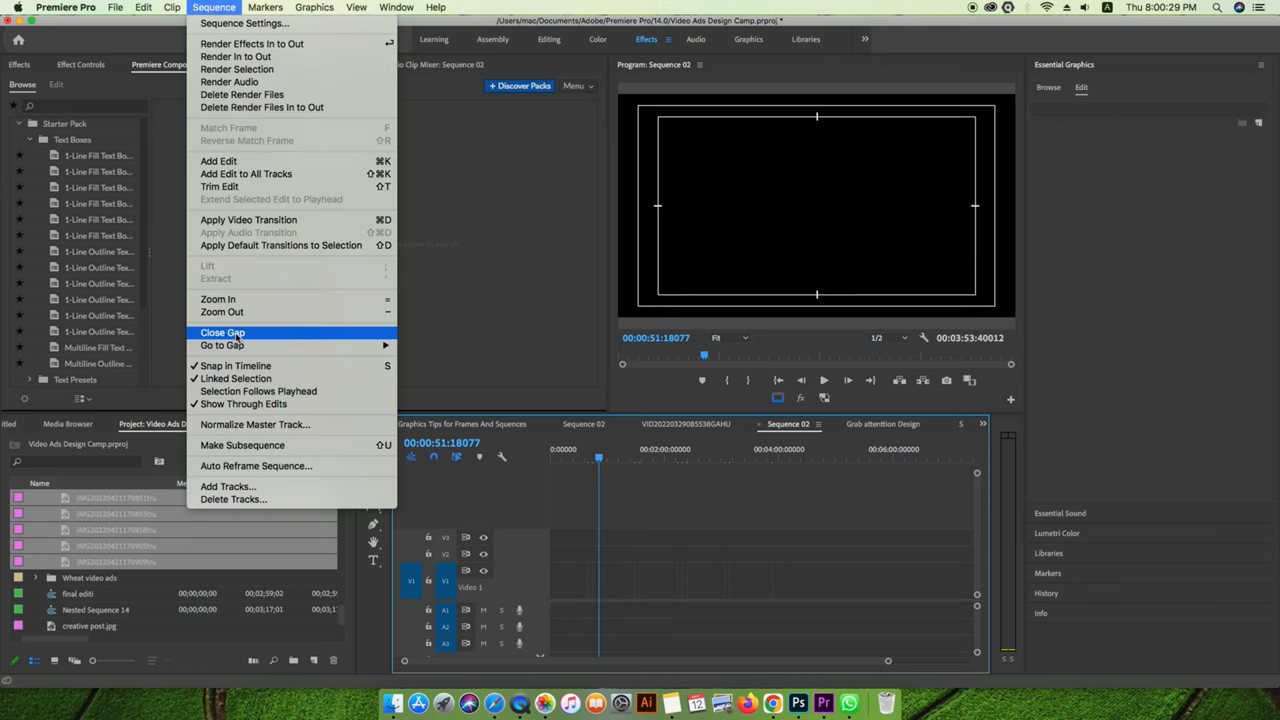
pyautogui.click(236, 338)
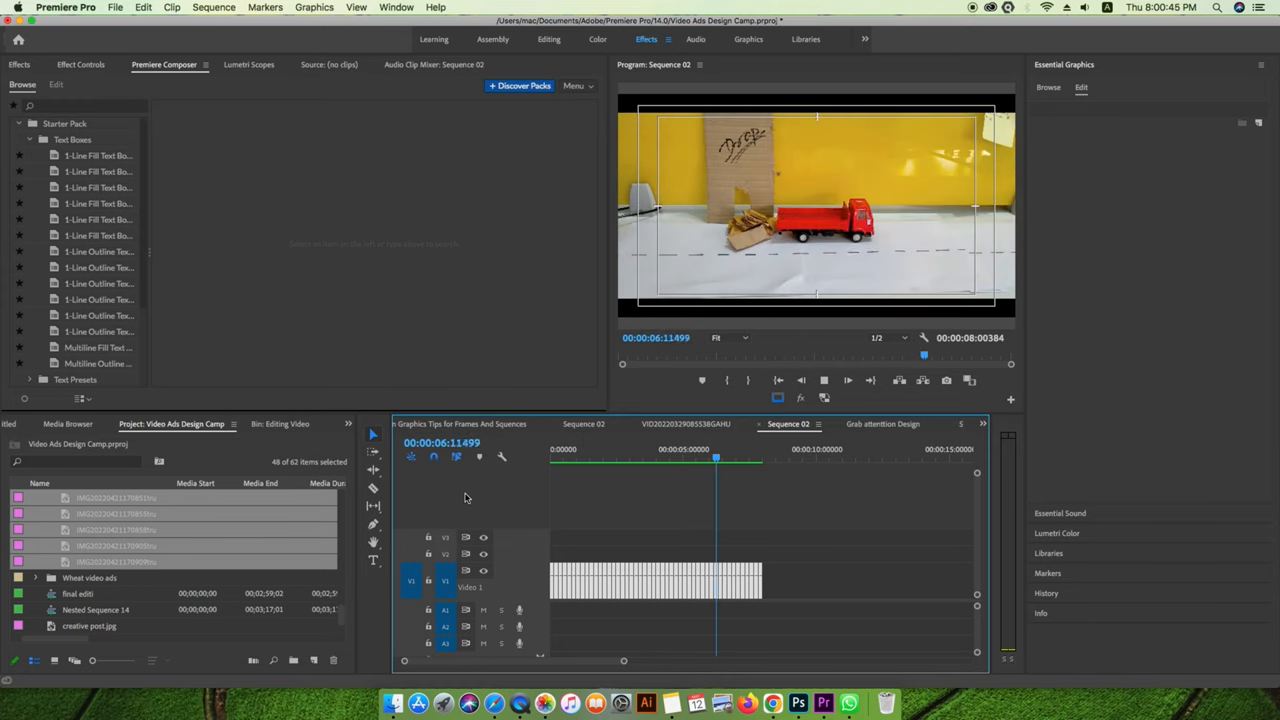
# Replay the eight-second stop-motion truck clip from the start in the Program Monitor.
pyautogui.click(745, 458)
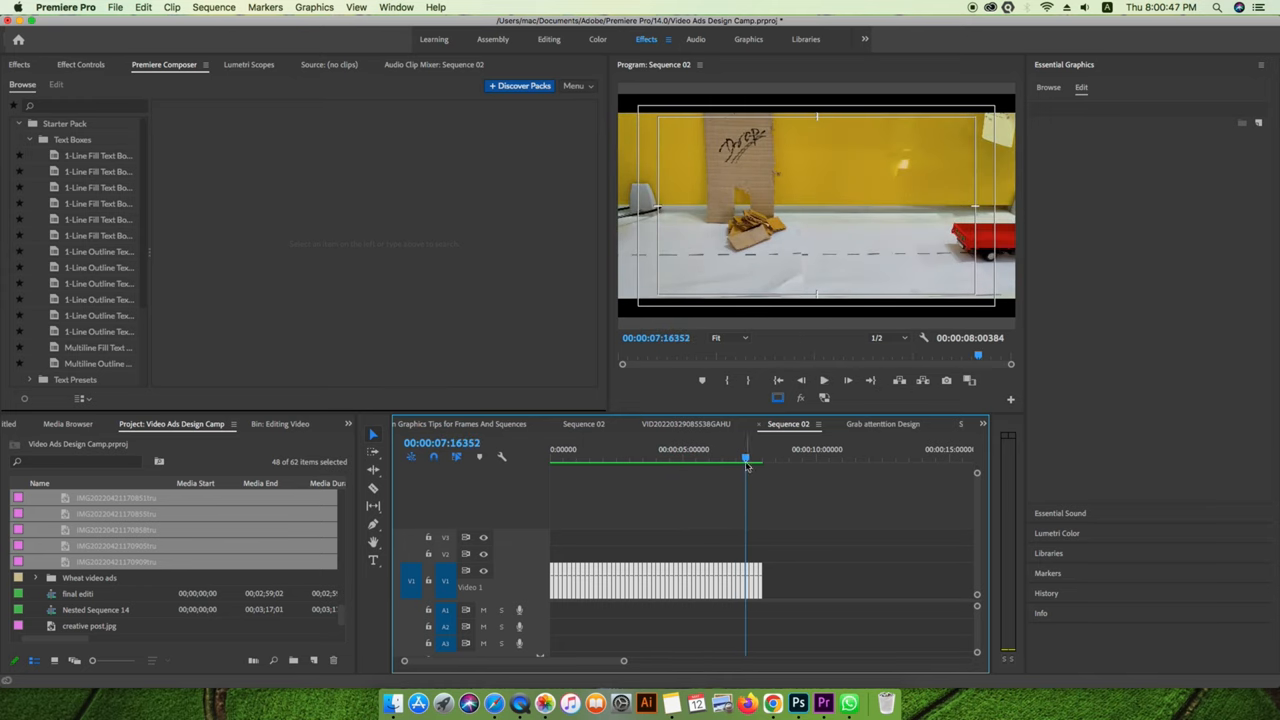
pyautogui.click(554, 460)
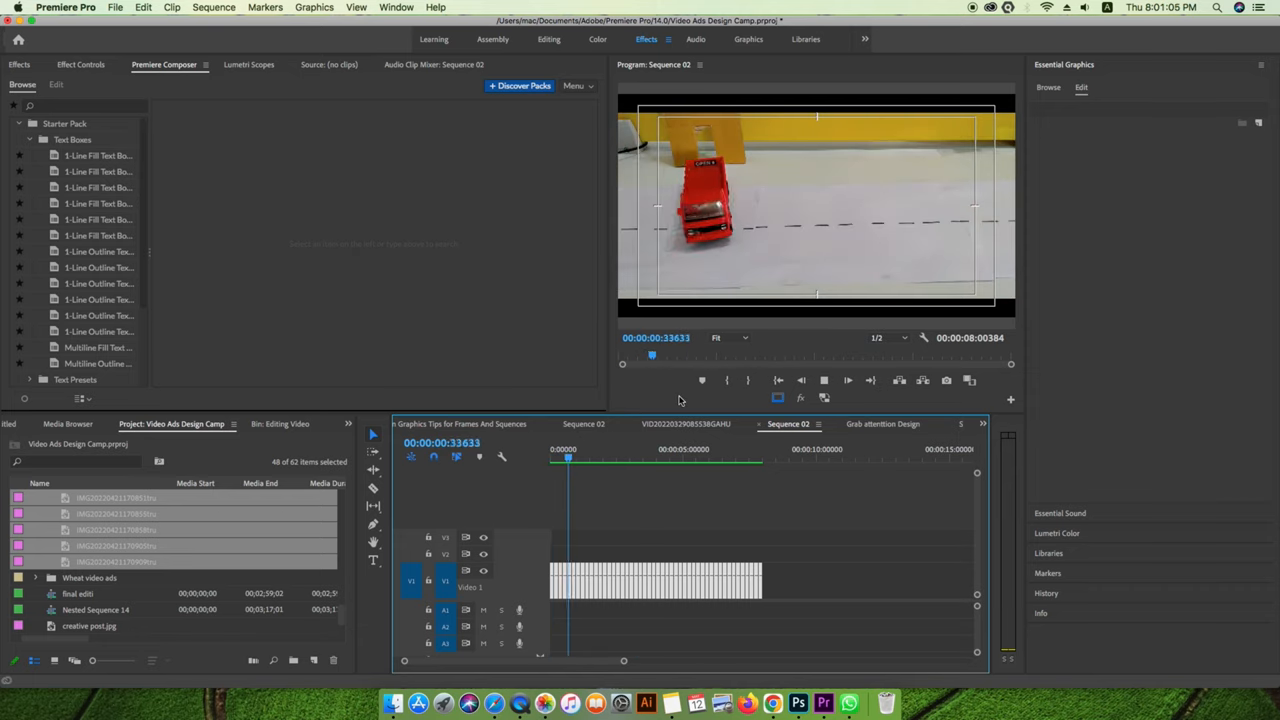
pyautogui.click(614, 454)
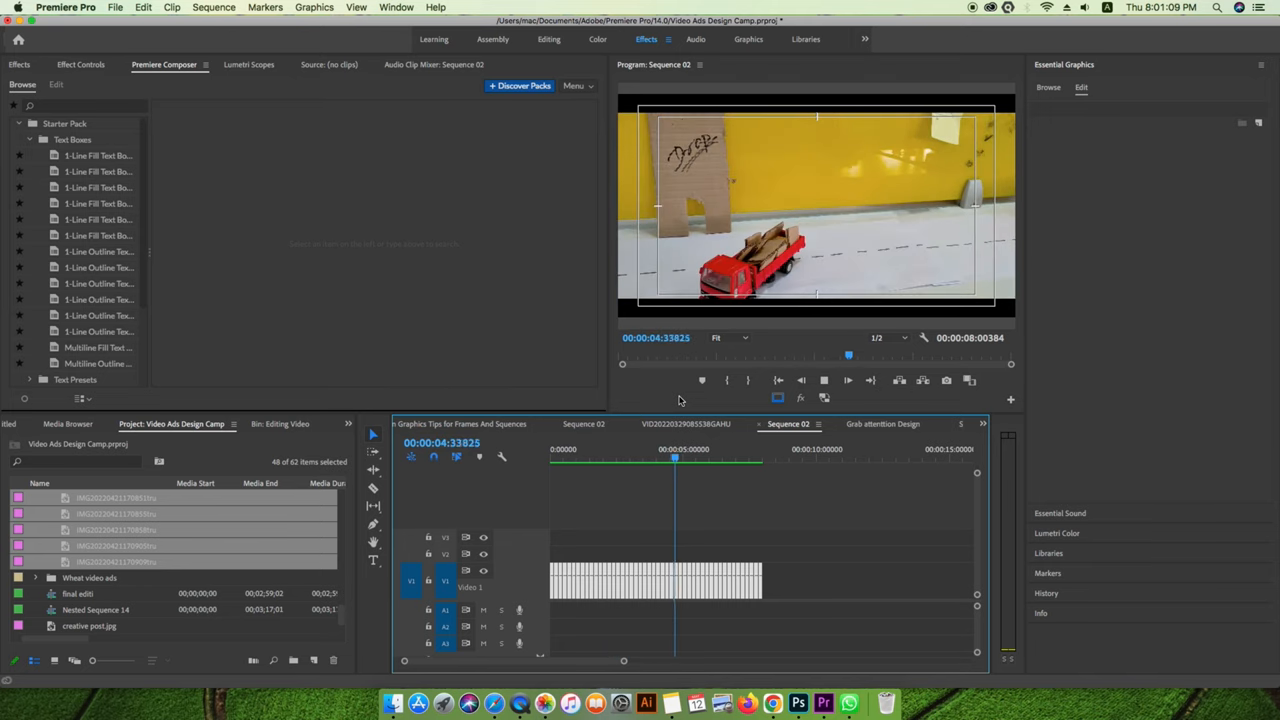
pyautogui.click(726, 457)
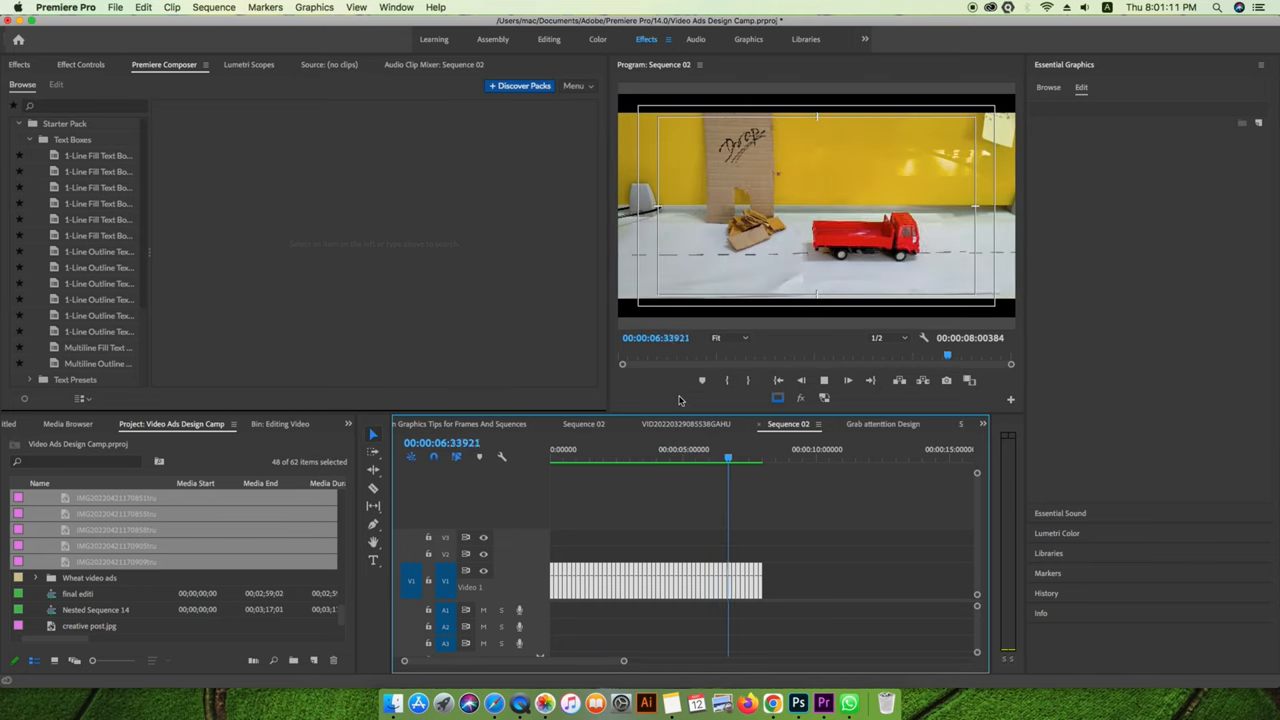